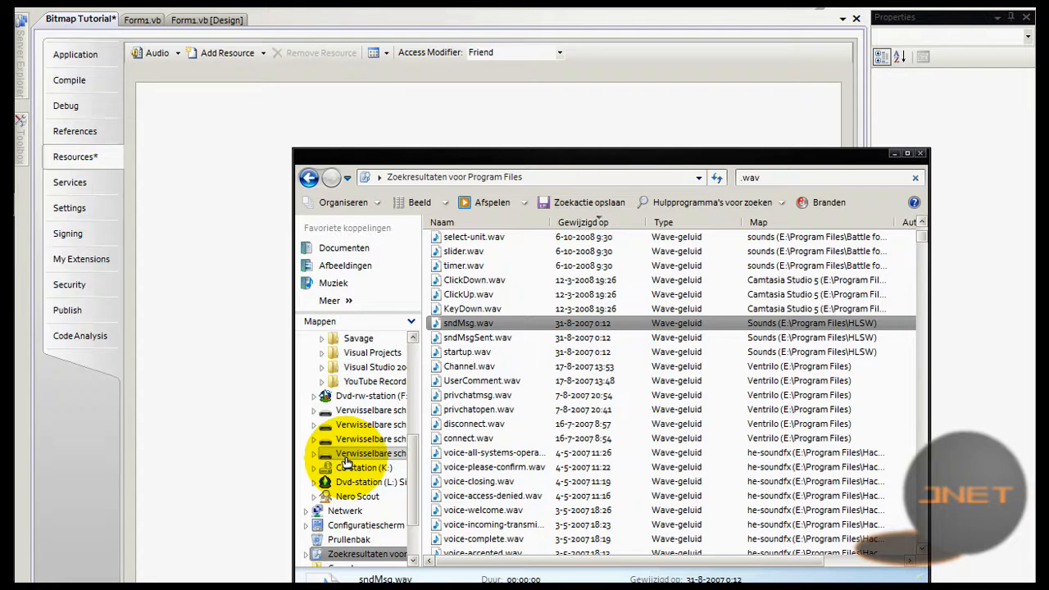
- Show Forms.vb in the designer with the yellow circle and Create Graphic button
{"action": "left_click", "coordinate": [206, 19]}
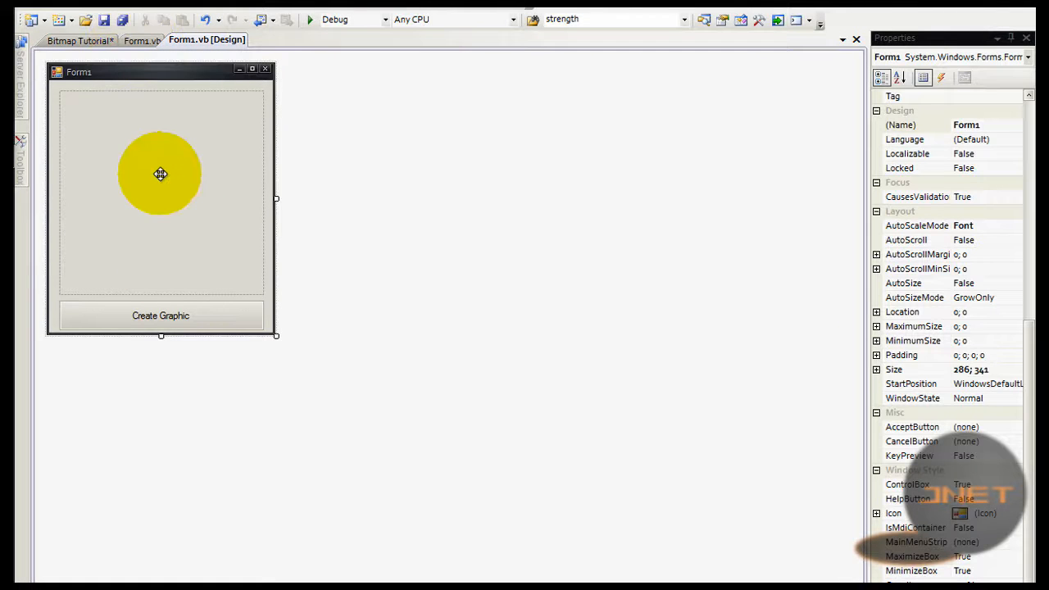
{"action": "left_click", "coordinate": [141, 39]}
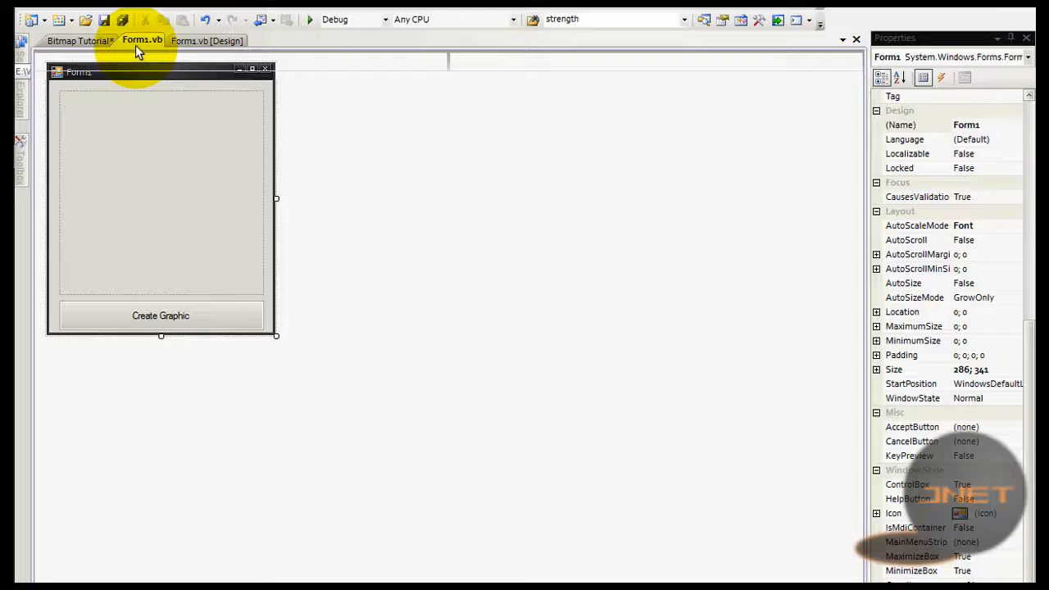
{"action": "left_click", "coordinate": [141, 40]}
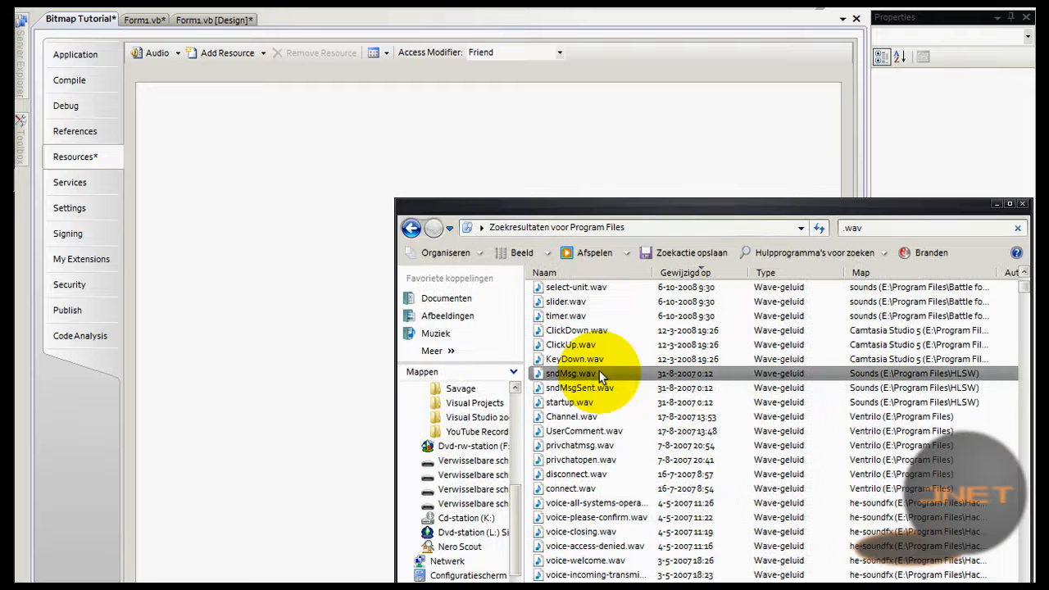
- Add sndMsg.wav to the project's Audio resources on the Resources properties page
{"action": "left_click", "coordinate": [580, 386]}
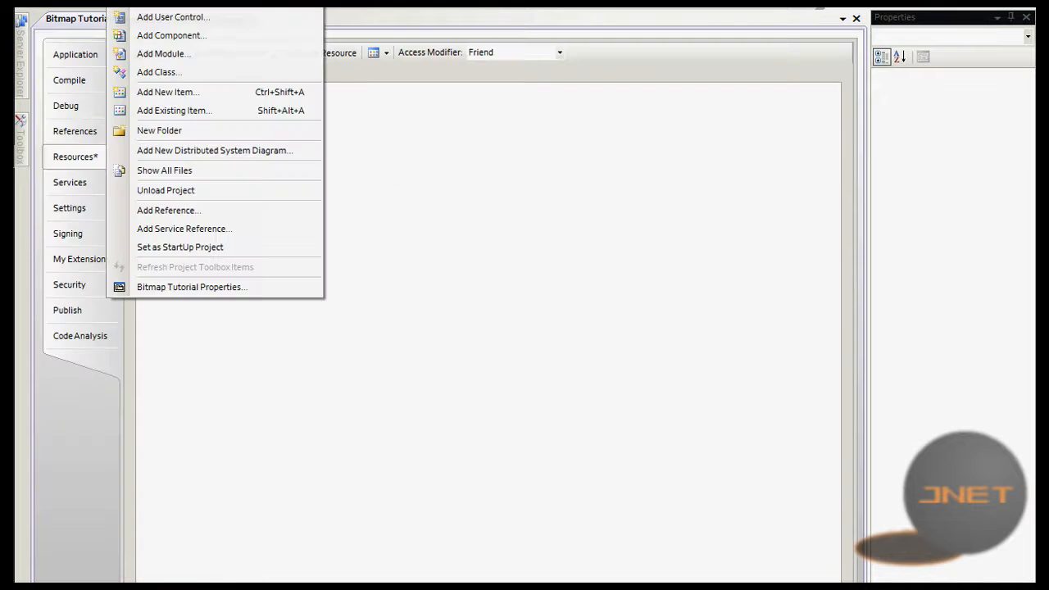
{"action": "left_click", "coordinate": [76, 158]}
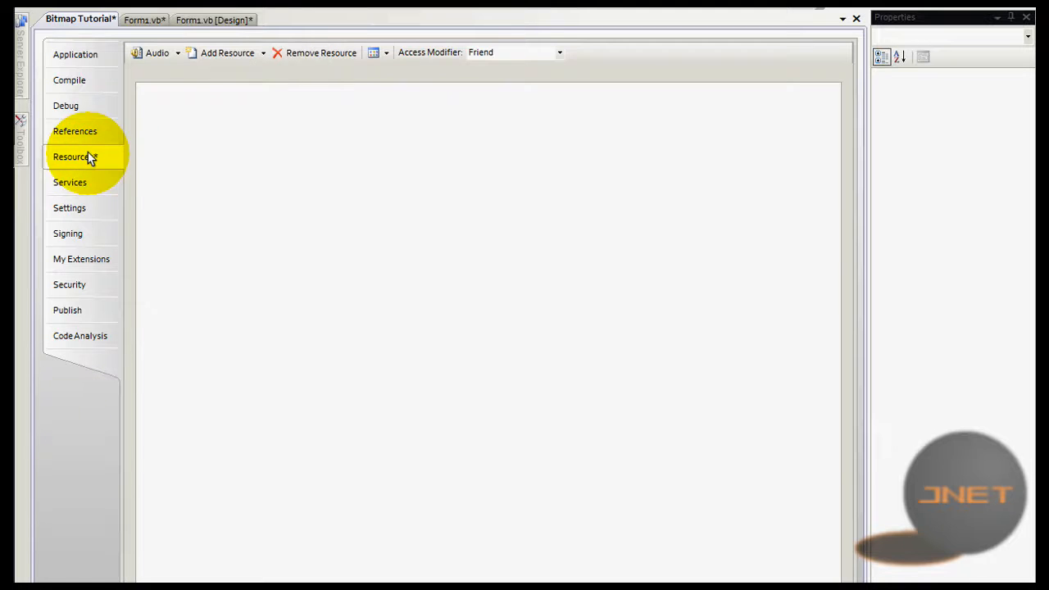
{"action": "left_click", "coordinate": [76, 158]}
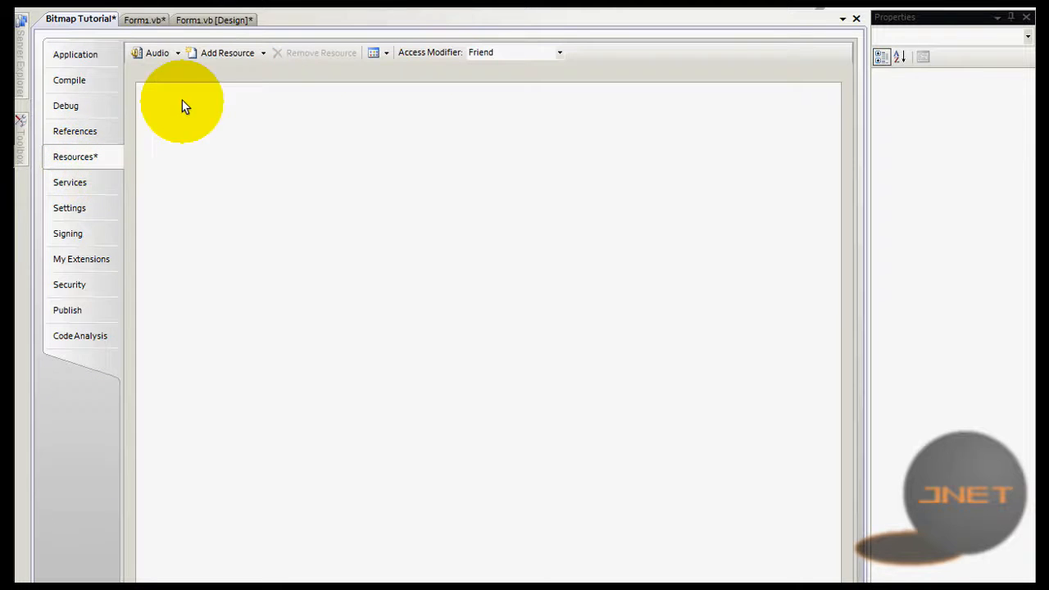
{"action": "left_click", "coordinate": [177, 52]}
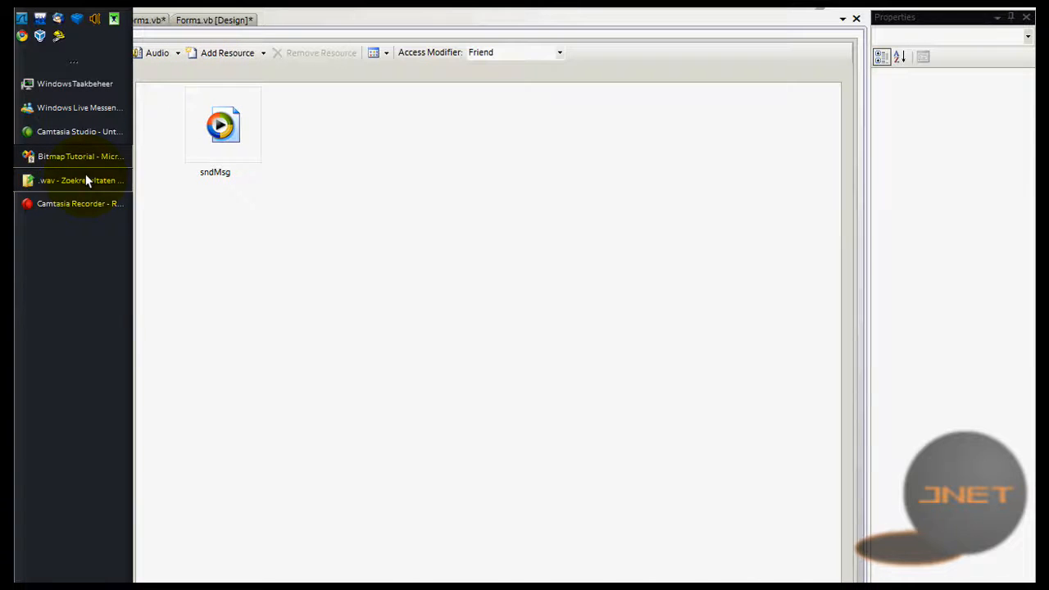
{"action": "left_click", "coordinate": [81, 156]}
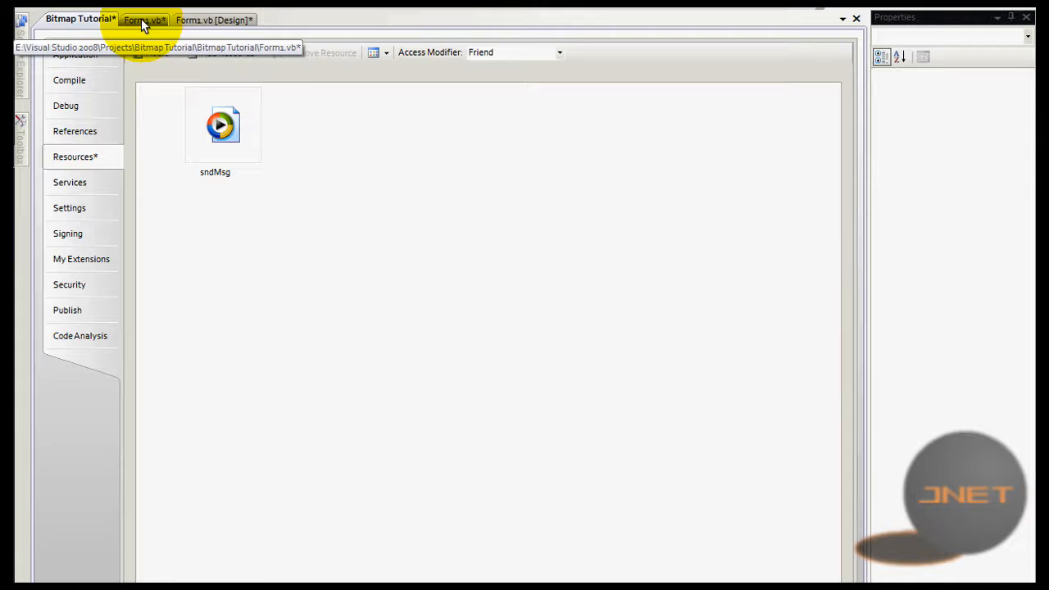
- Start a My.Computer.Audio.Play( call below bm.Save in Button1_Click
{"action": "left_click", "coordinate": [144, 20]}
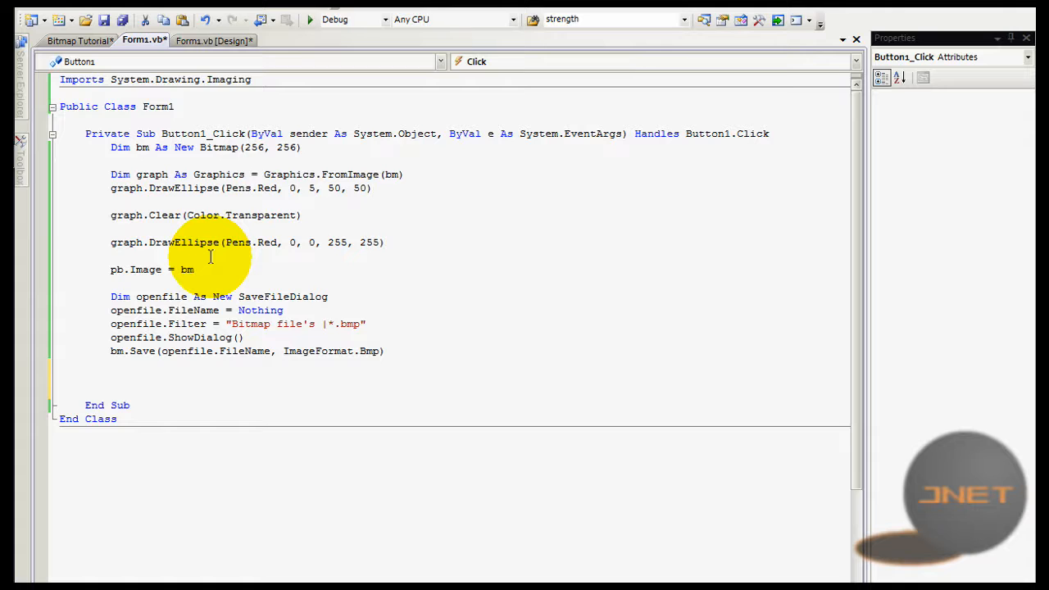
{"action": "type", "text": "My"}
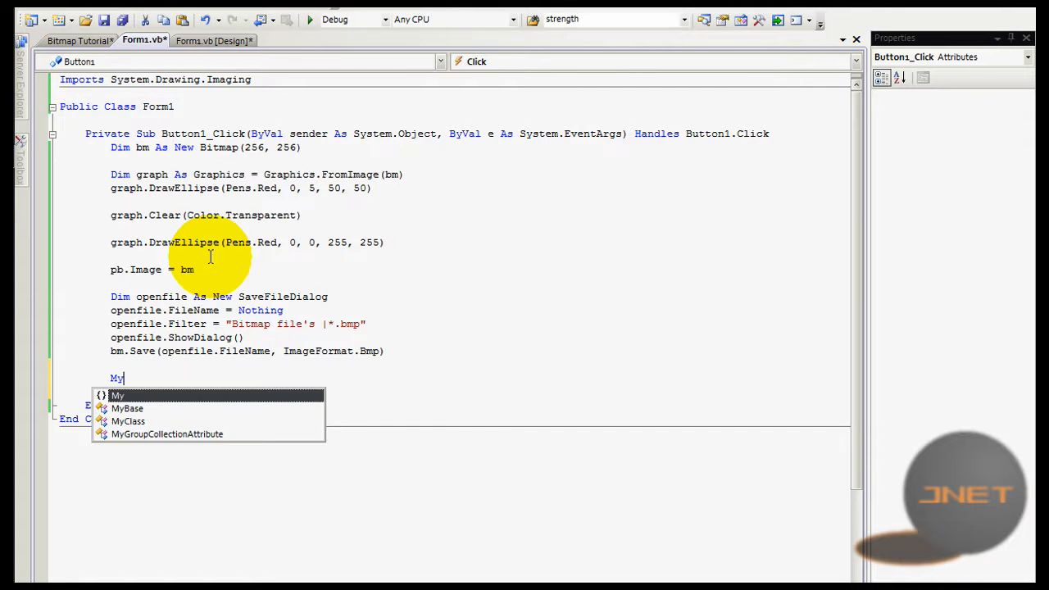
{"action": "type", "text": ".Computer."}
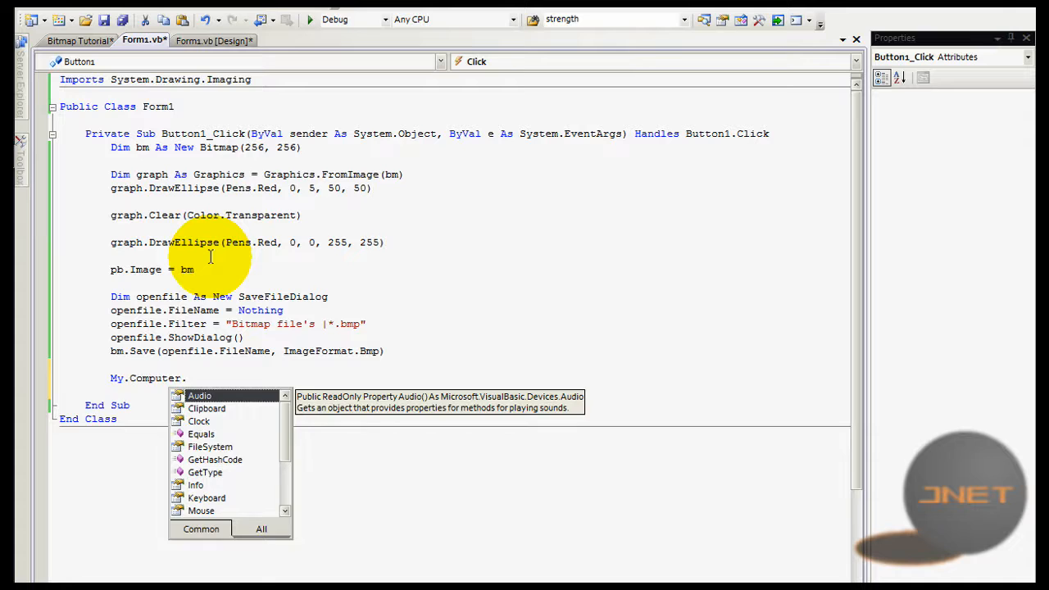
{"action": "type", "text": "Audio.Play("}
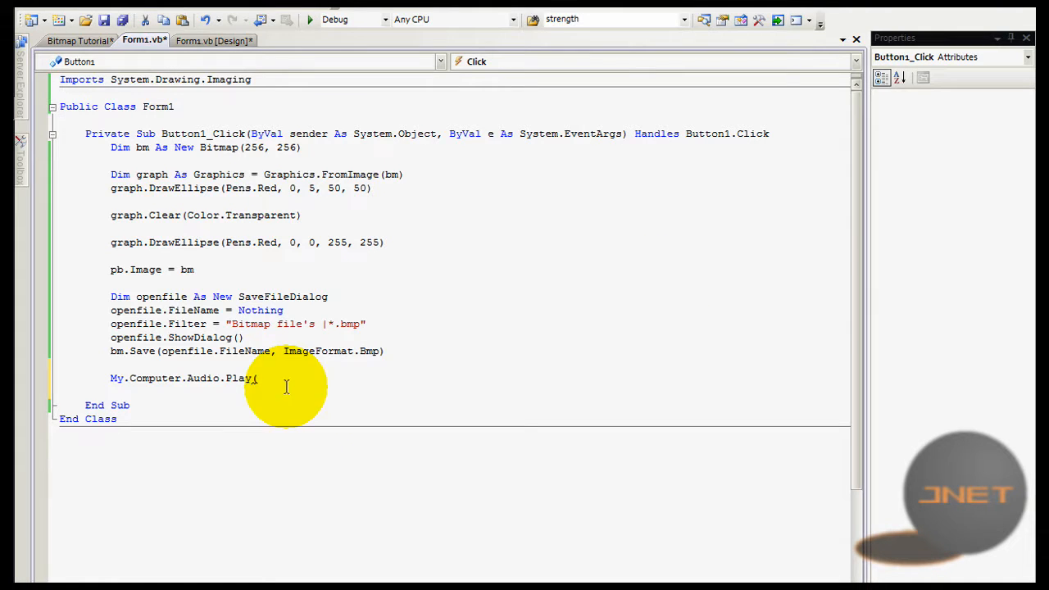
{"action": "mouse_move", "coordinate": [282, 377]}
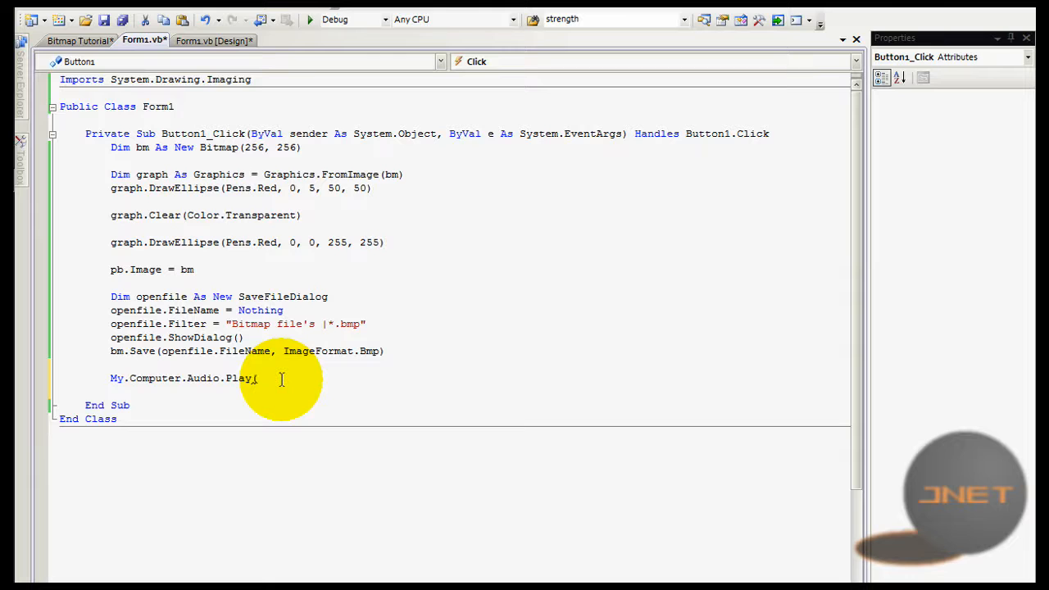
{"action": "type", "text": "("}
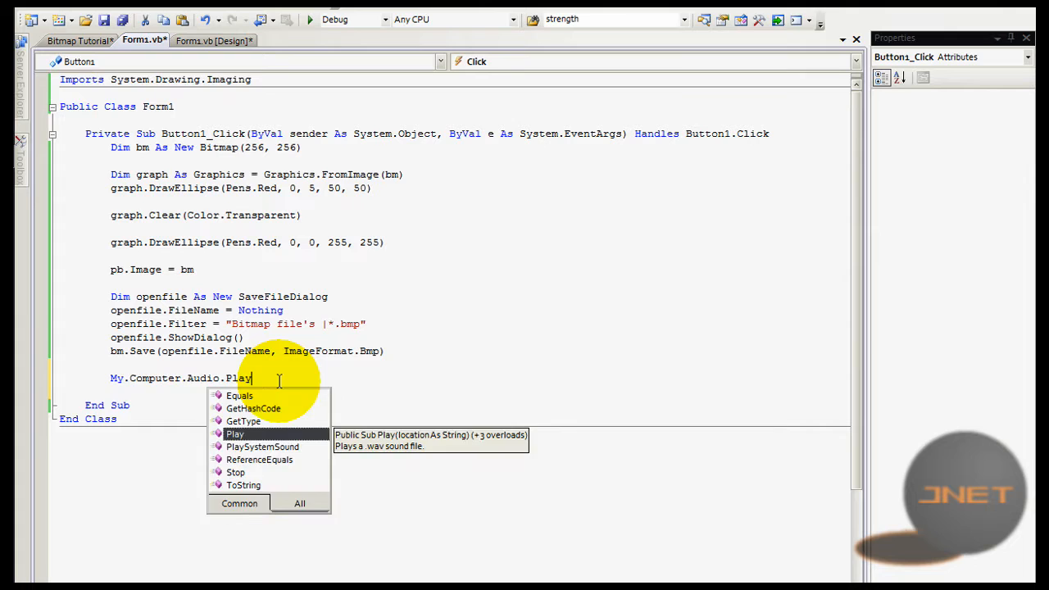
{"action": "type", "text": "("}
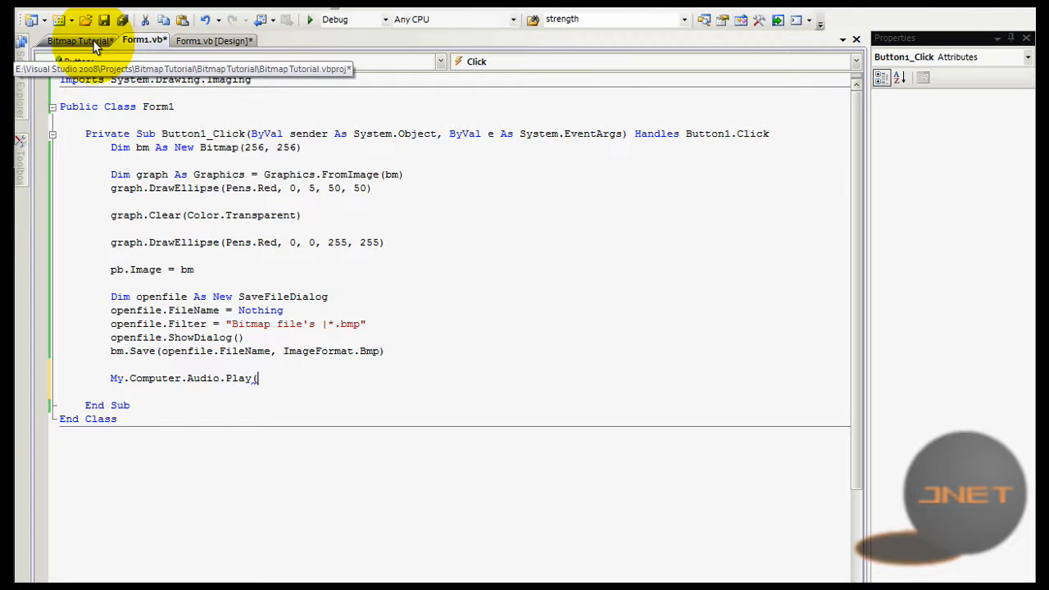
- Pass My.Resources.sndMsg as the Play argument and begin the playback mode argument
{"action": "right_click", "coordinate": [79, 41]}
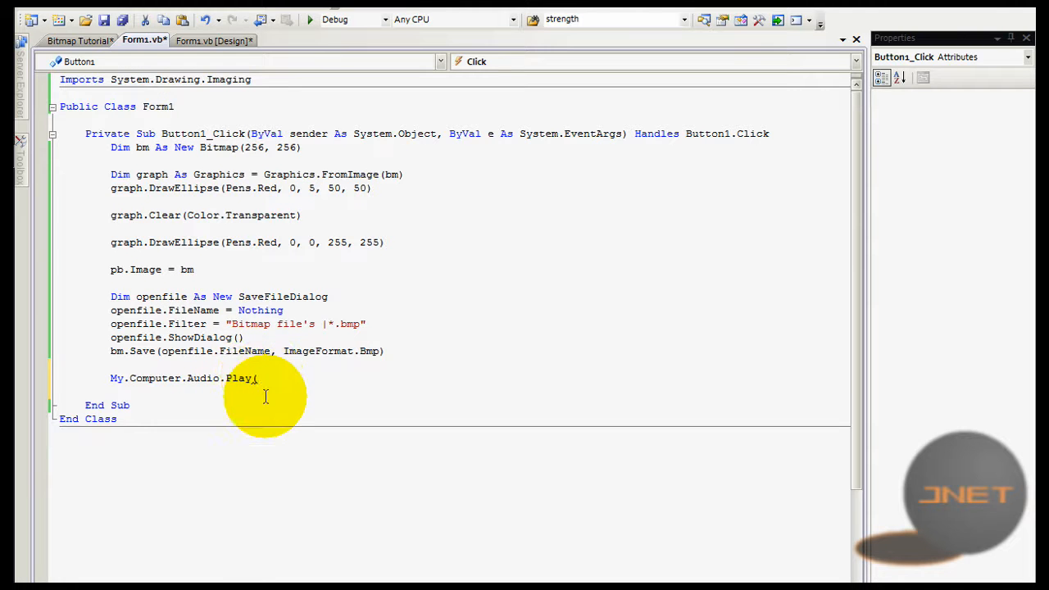
{"action": "type", "text": "M"}
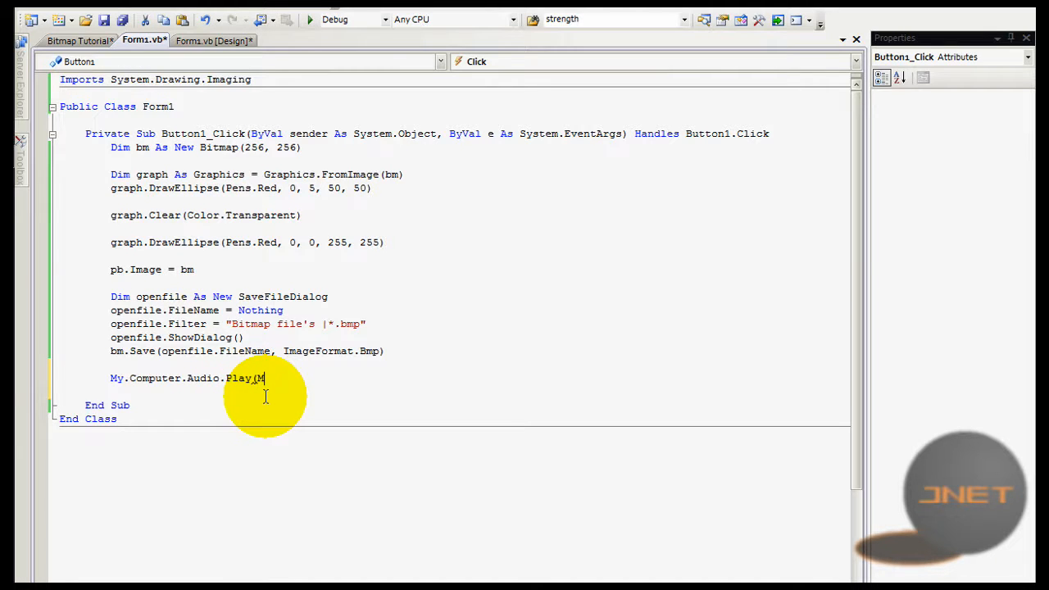
{"action": "type", "text": "My."}
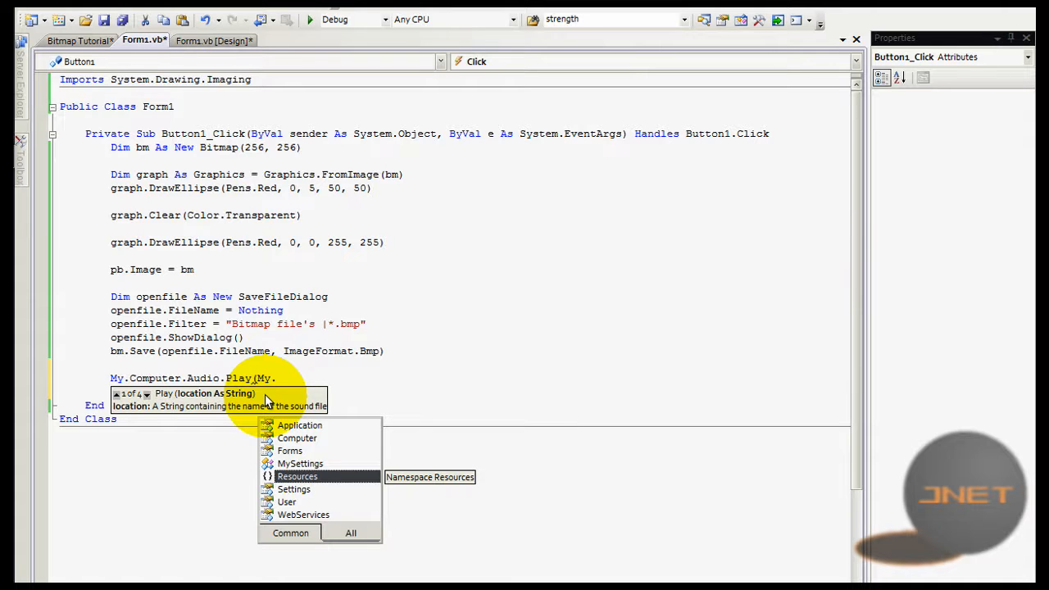
{"action": "double_click", "coordinate": [297, 475]}
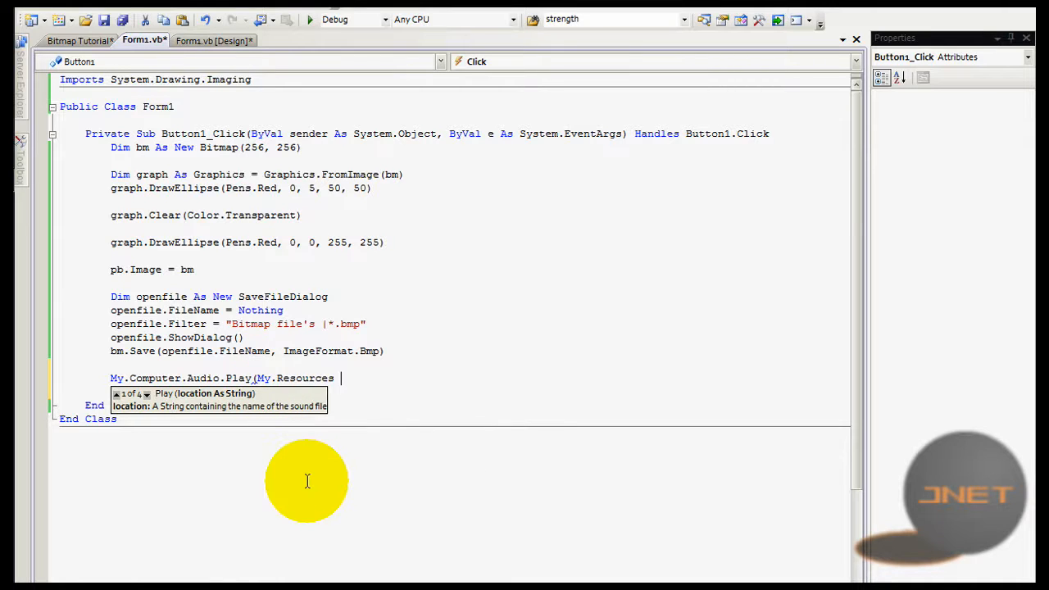
{"action": "type", "text": "."}
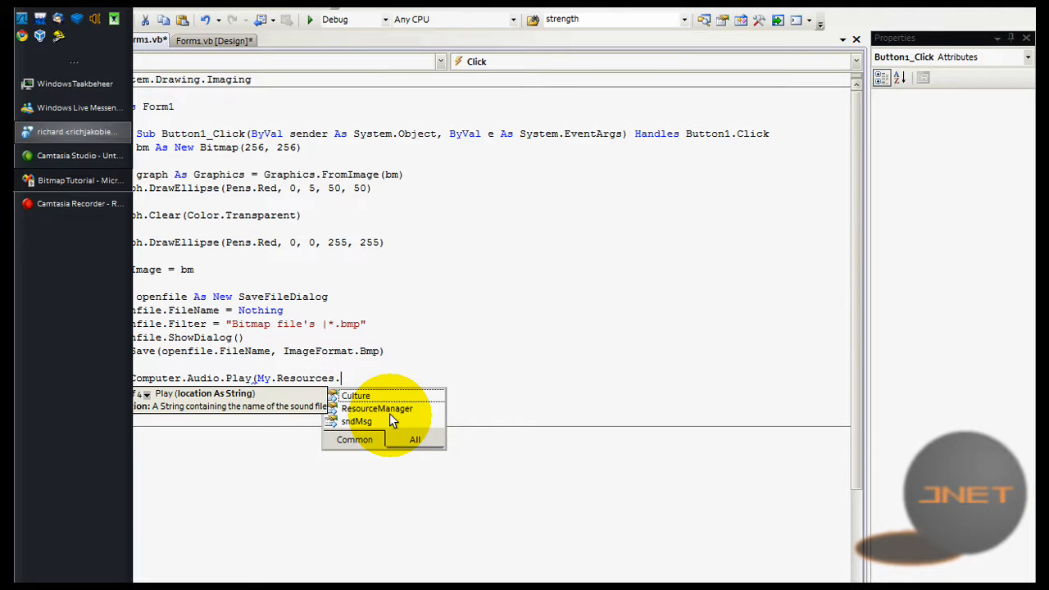
{"action": "double_click", "coordinate": [356, 421]}
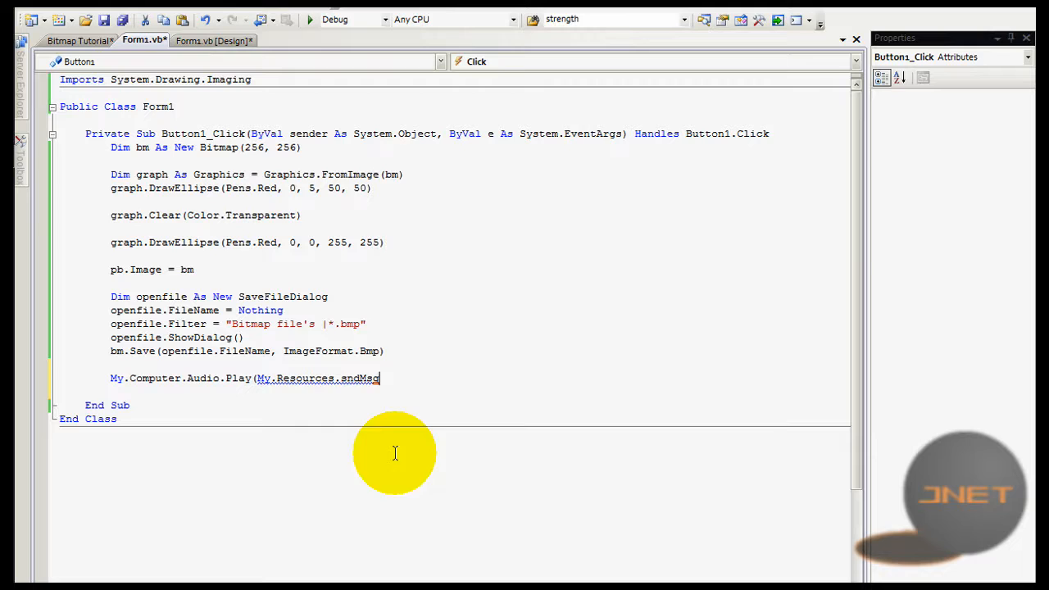
{"action": "type", "text": ")"}
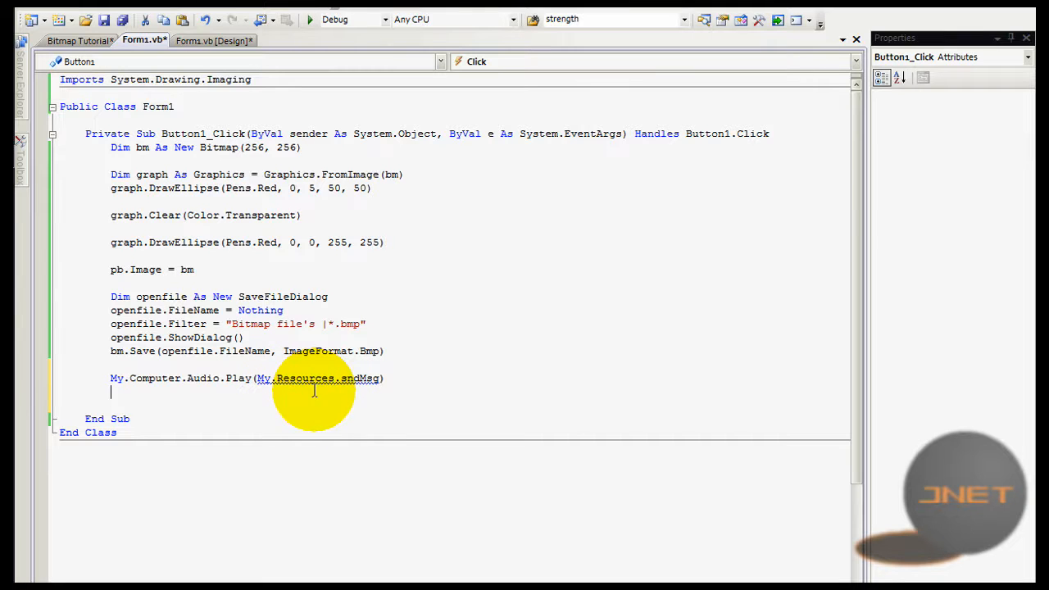
{"action": "mouse_move", "coordinate": [377, 378]}
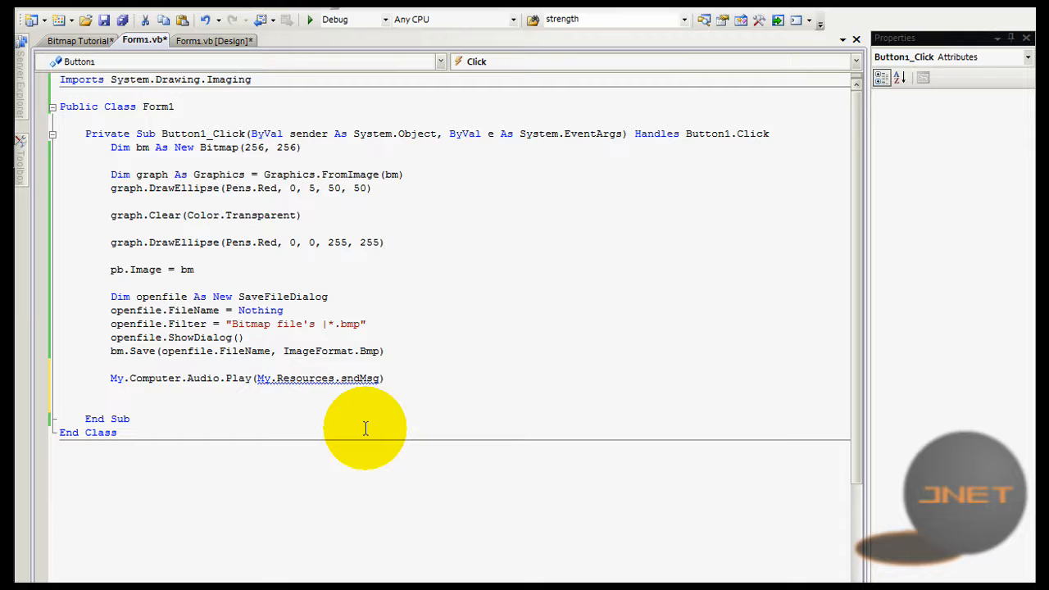
{"action": "type", "text": ","}
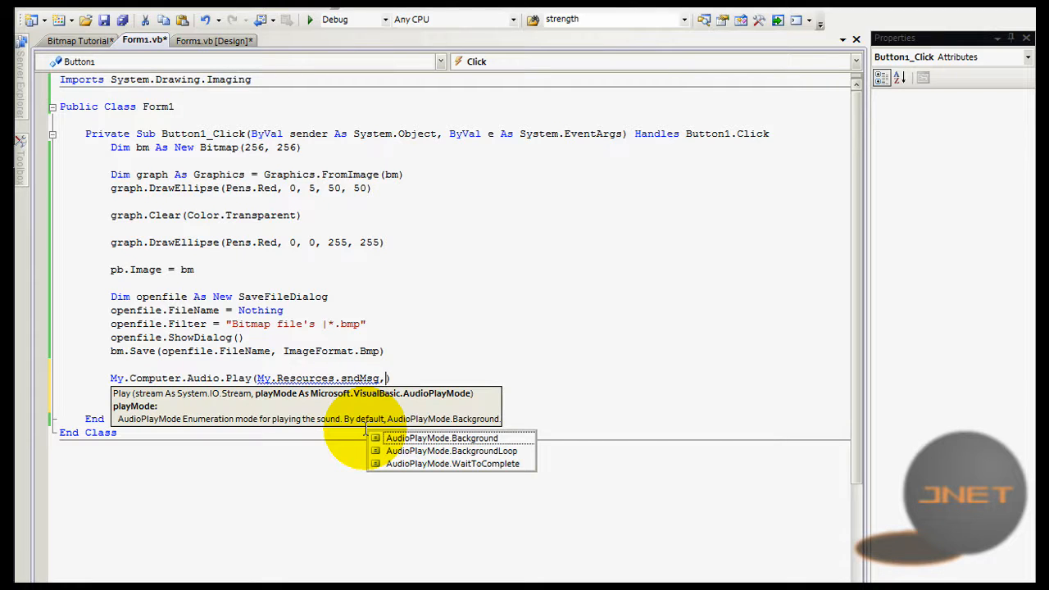
{"action": "mouse_move", "coordinate": [395, 413]}
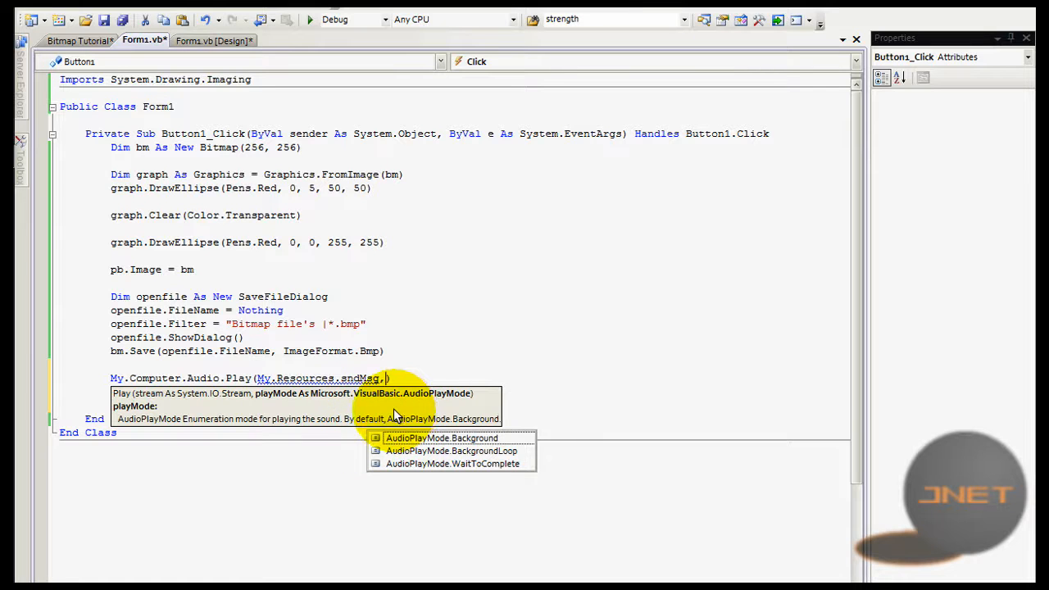
{"action": "mouse_move", "coordinate": [180, 423]}
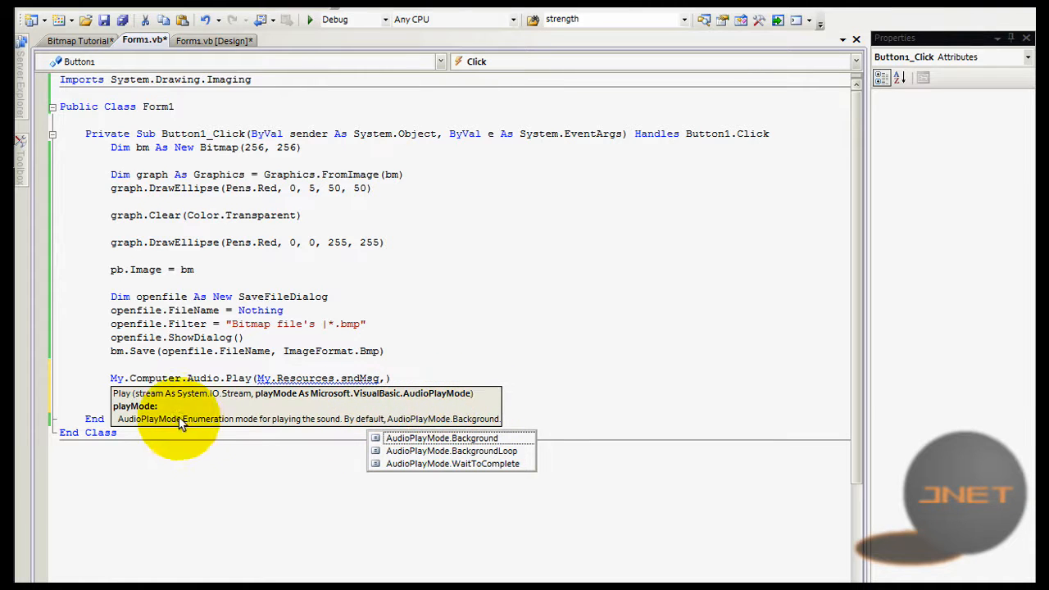
{"action": "mouse_move", "coordinate": [164, 408]}
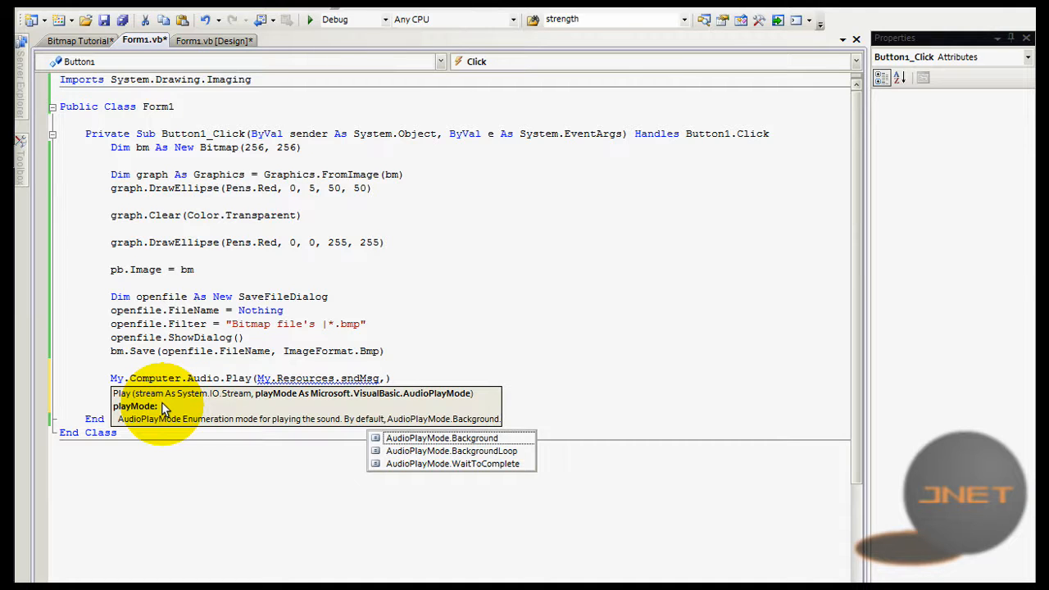
{"action": "mouse_move", "coordinate": [203, 410]}
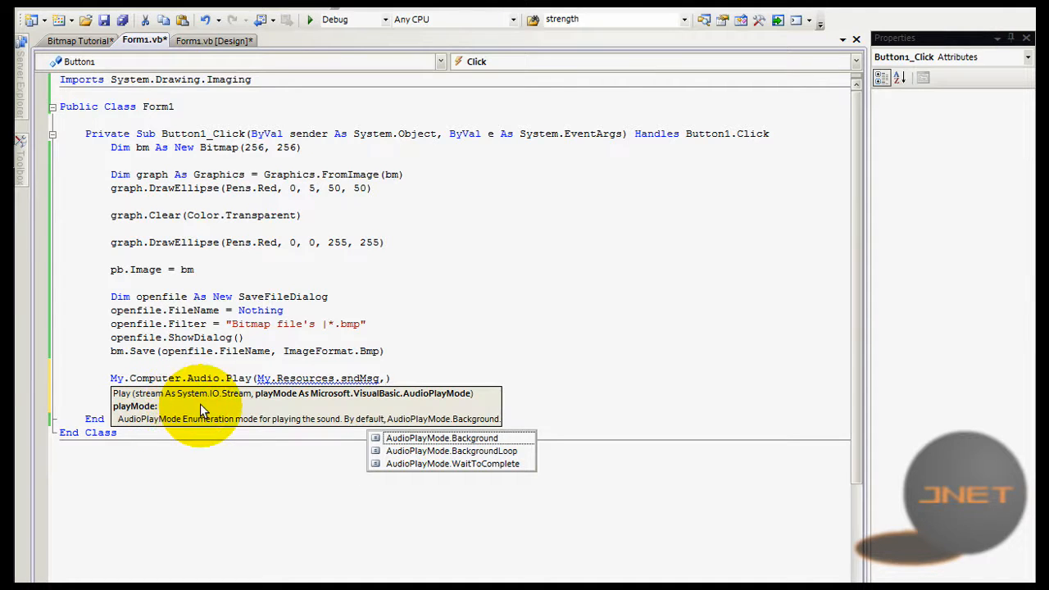
{"action": "mouse_move", "coordinate": [255, 413]}
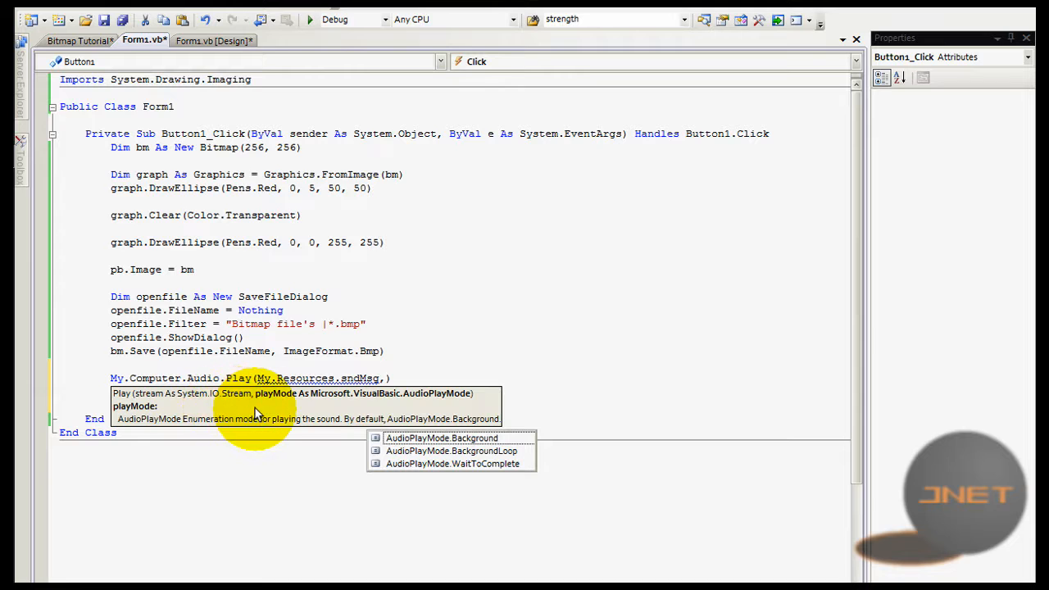
{"action": "mouse_move", "coordinate": [357, 407]}
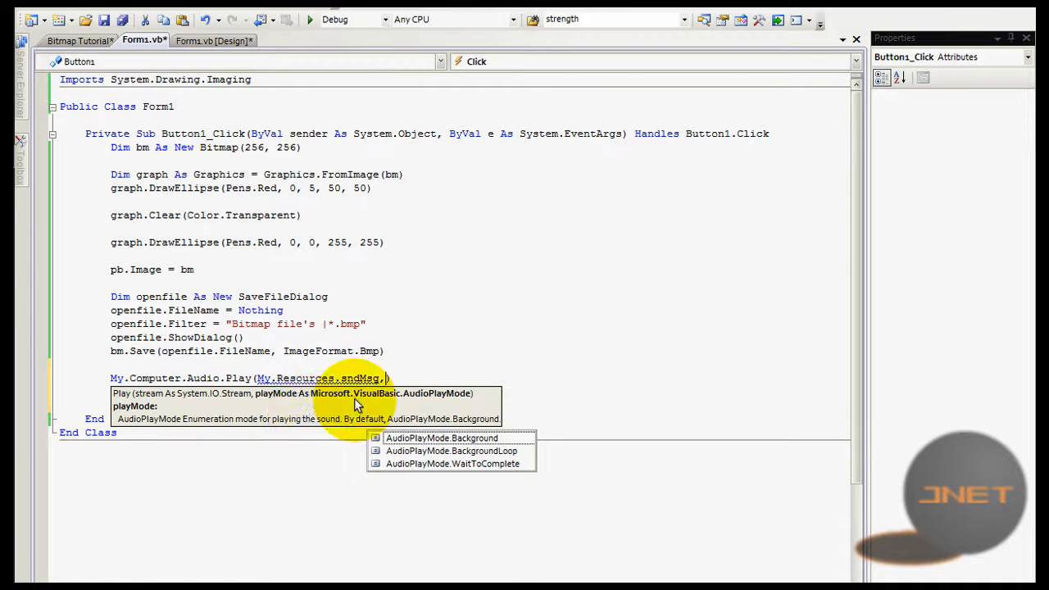
{"action": "mouse_move", "coordinate": [197, 408]}
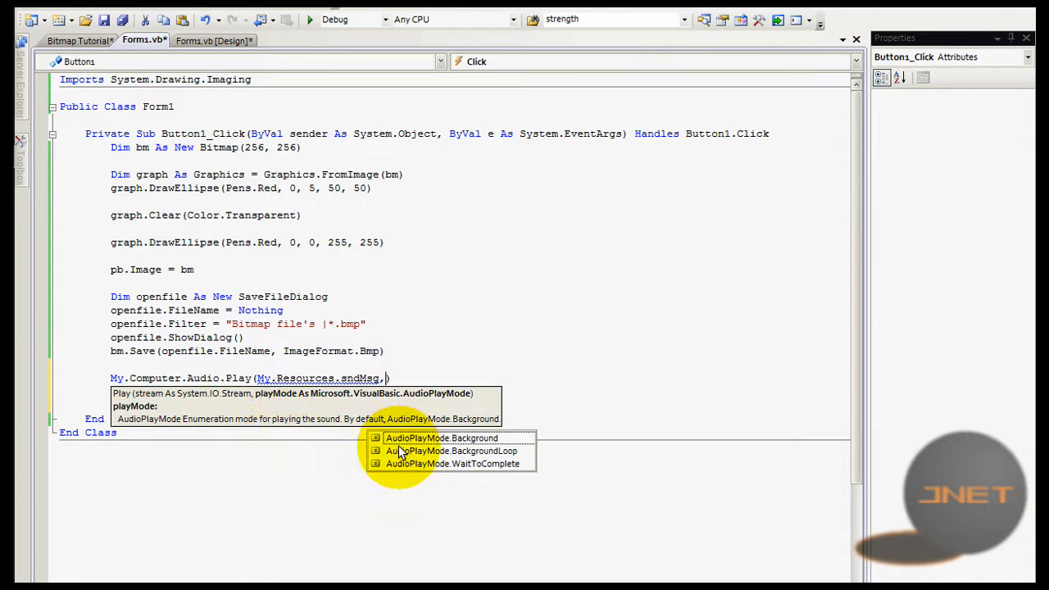
{"action": "mouse_move", "coordinate": [424, 458]}
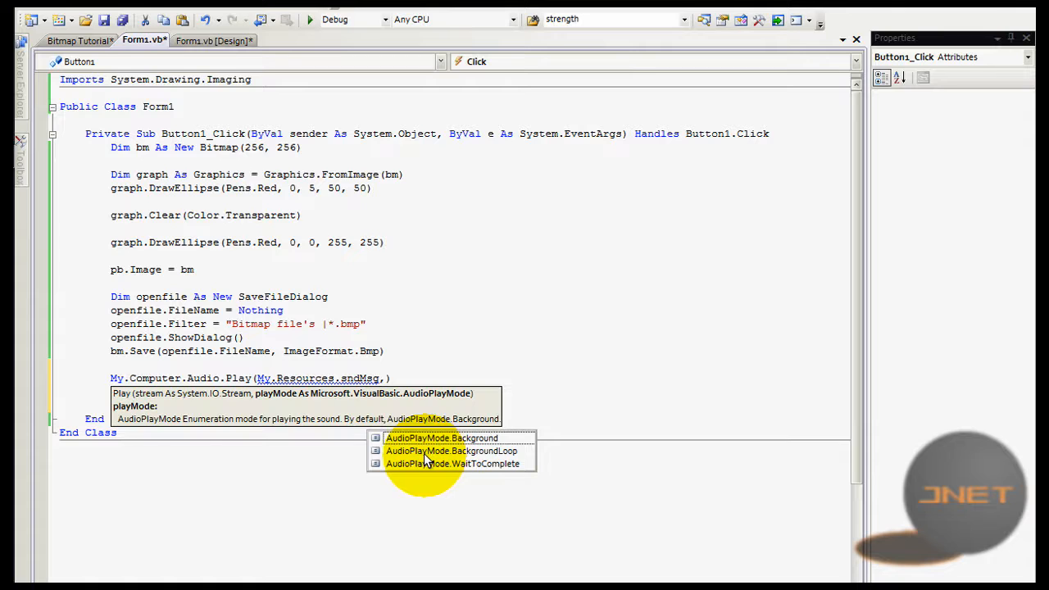
{"action": "mouse_move", "coordinate": [462, 470]}
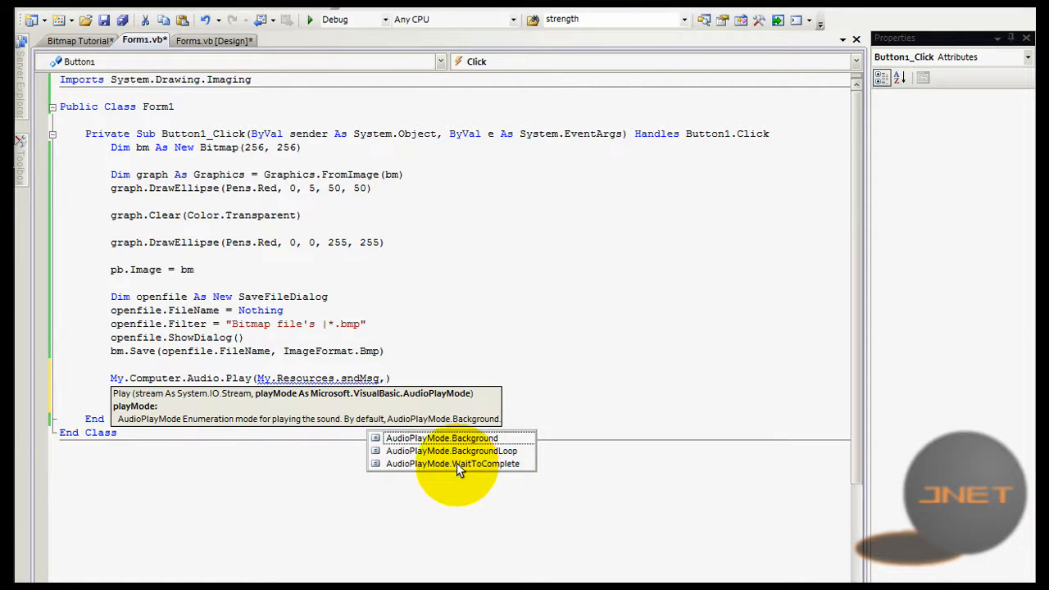
{"action": "mouse_move", "coordinate": [453, 463]}
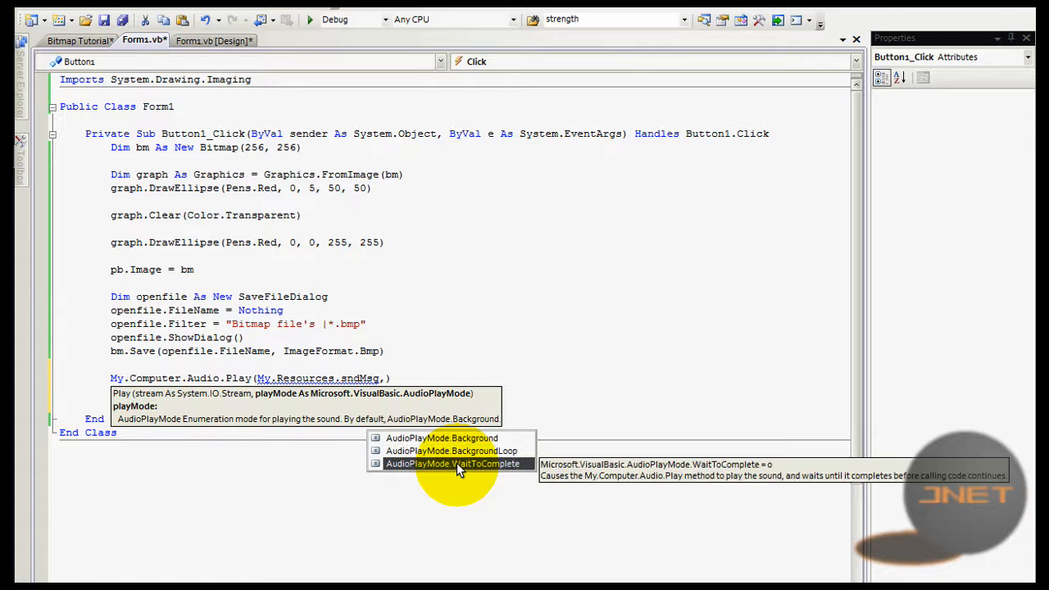
{"action": "mouse_move", "coordinate": [786, 474]}
{"action": "type", "text": " AudioPlayMode.Background"}
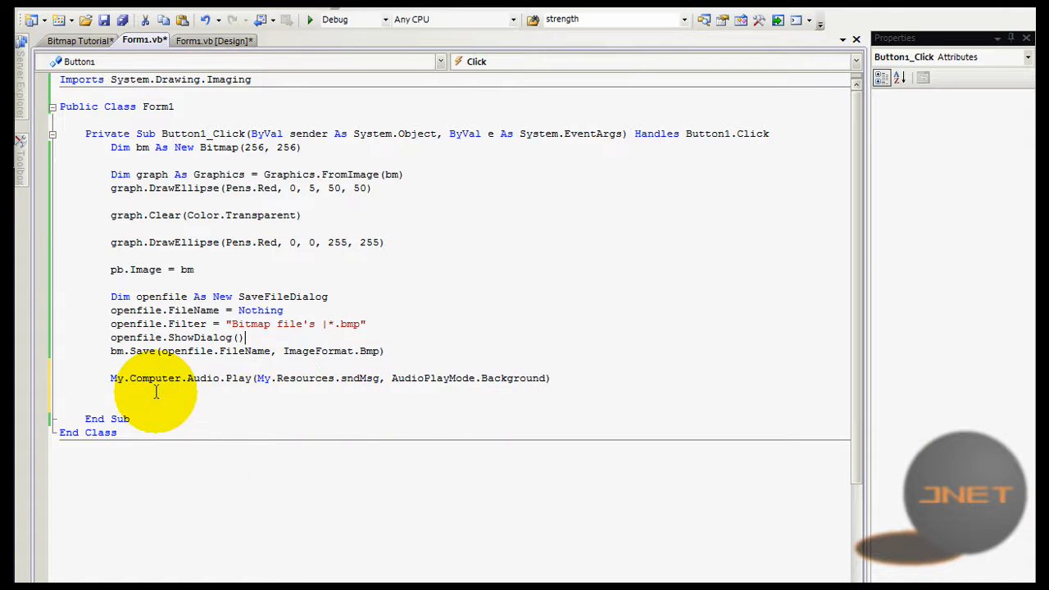
- Run the app, create the graphic and save it as WAV Tutorial.bmp
{"action": "left_click", "coordinate": [310, 20]}
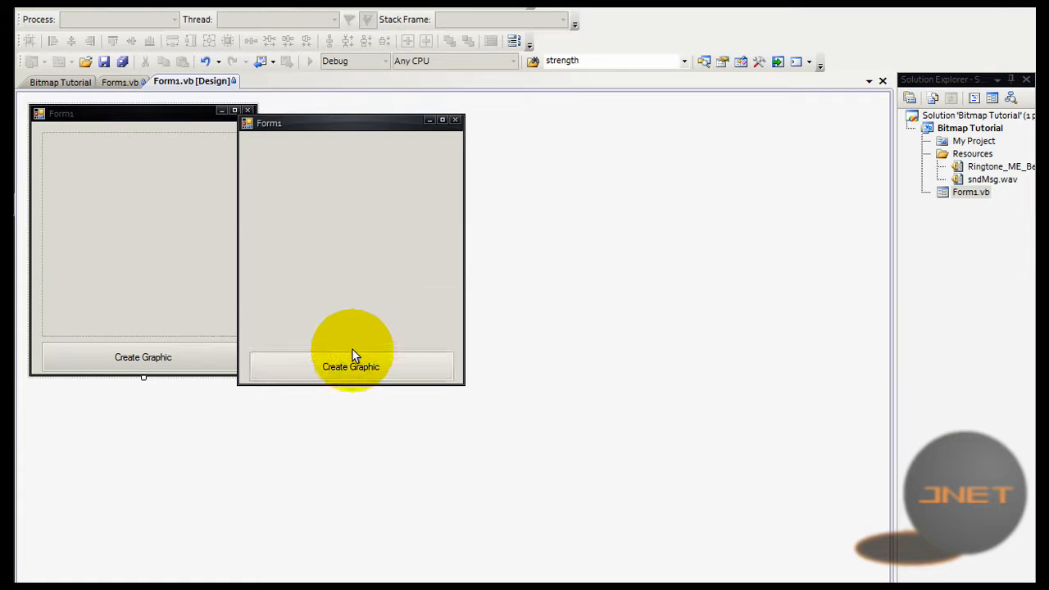
{"action": "left_click", "coordinate": [351, 367]}
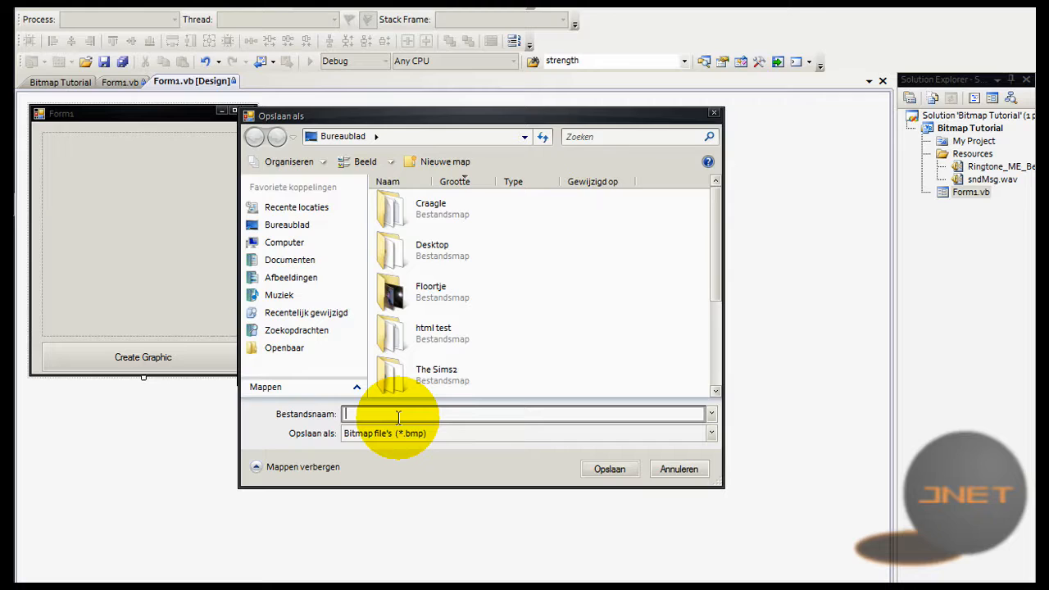
{"action": "type", "text": "WAV Tutorial"}
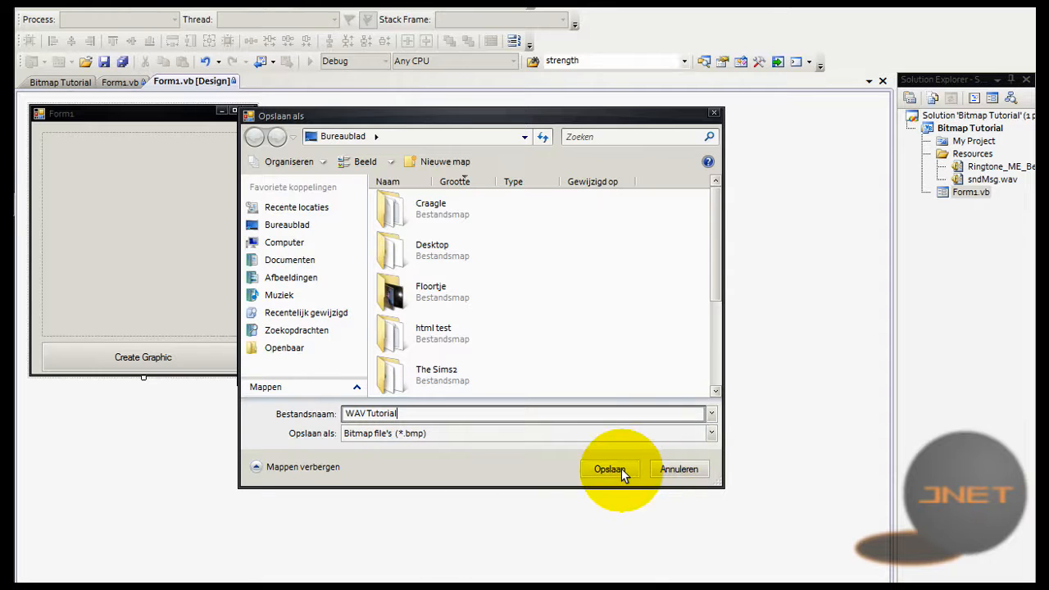
{"action": "left_click", "coordinate": [610, 469]}
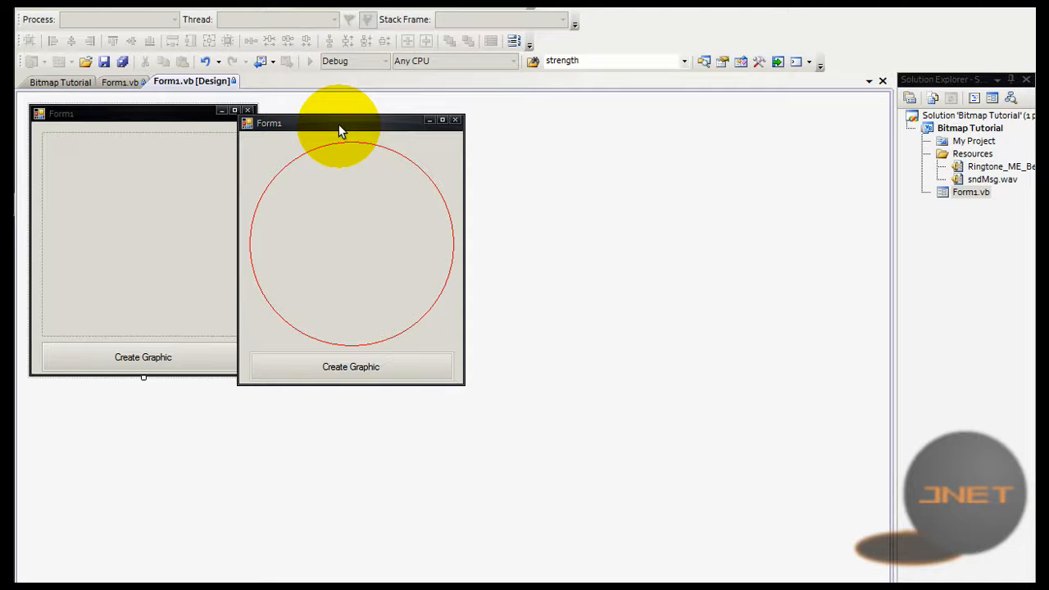
- Create the graphic again and overwrite the existing WAV Tutorial.bmp
{"action": "left_click", "coordinate": [351, 367]}
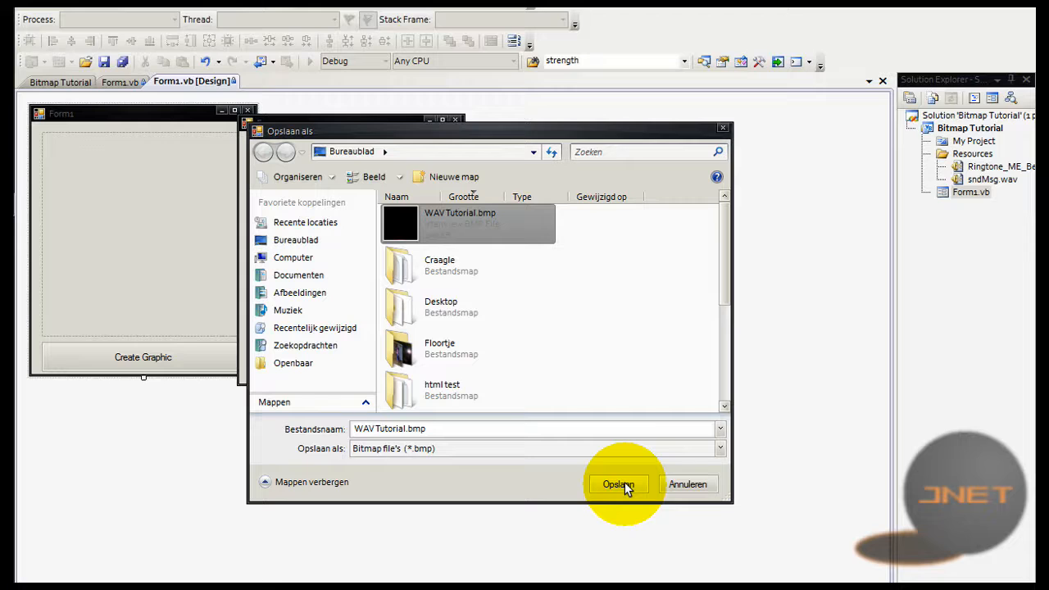
{"action": "left_click", "coordinate": [618, 483]}
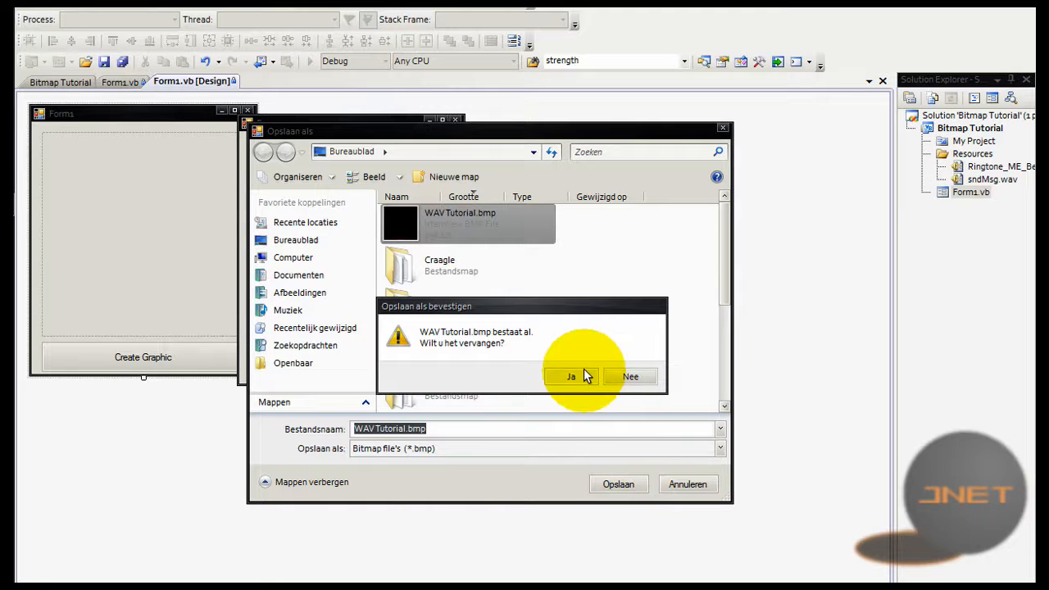
{"action": "left_click", "coordinate": [571, 375]}
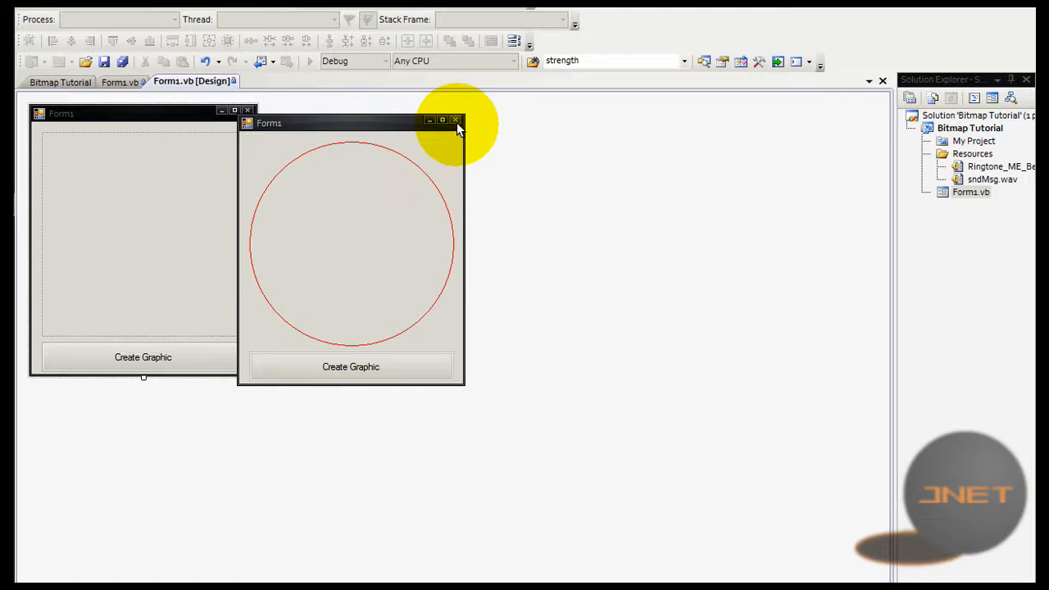
- Stop the app and change the Play path to CurDir() & "\sndMsg.wav"
{"action": "left_click", "coordinate": [456, 122]}
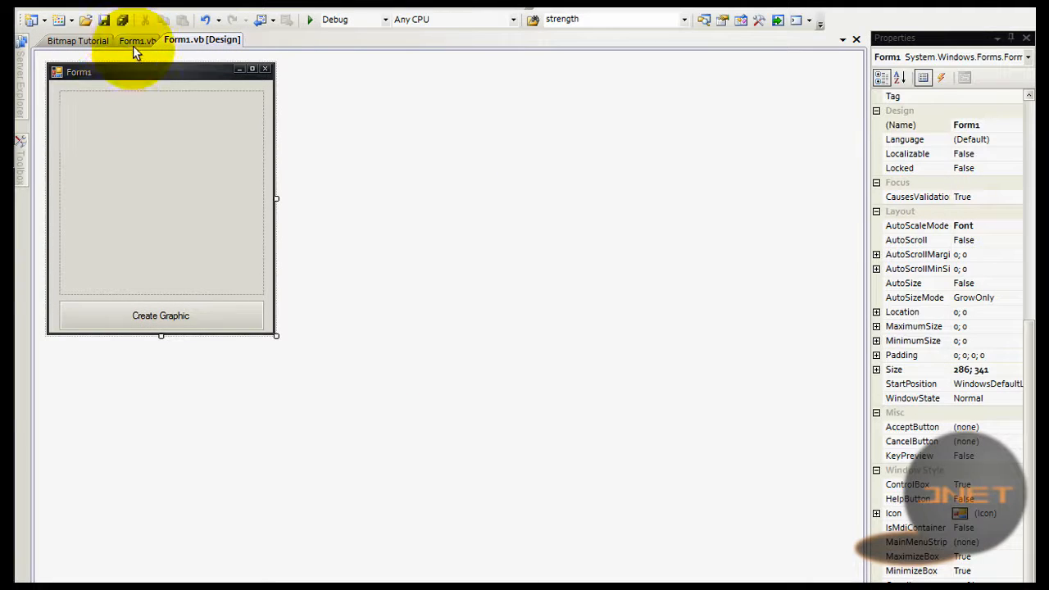
{"action": "left_click", "coordinate": [138, 39]}
{"action": "type", "text": "My.Computer.Audio.Play("}
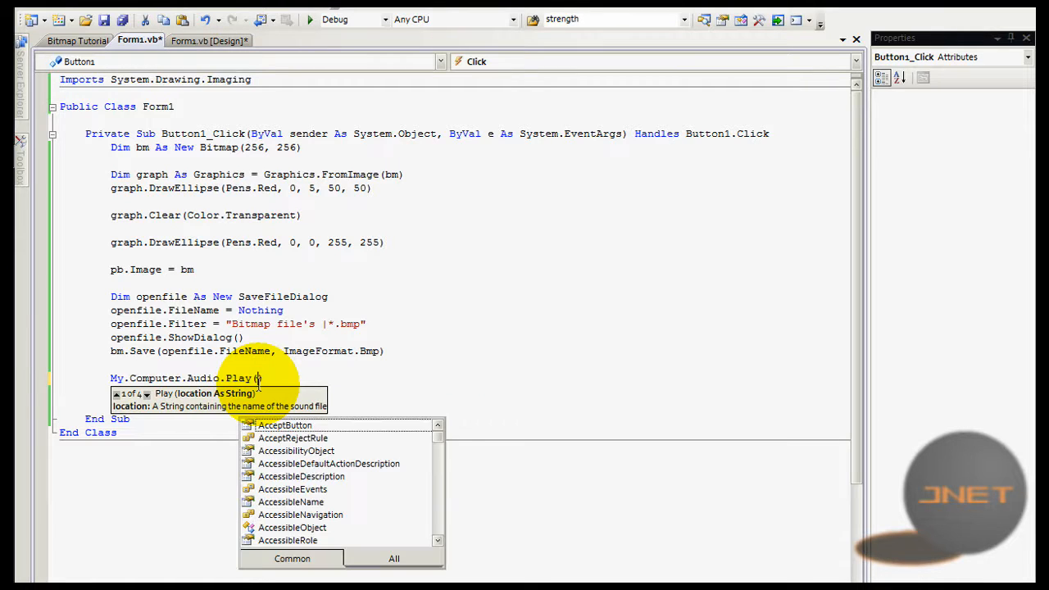
{"action": "type", "text": "CurDir)"}
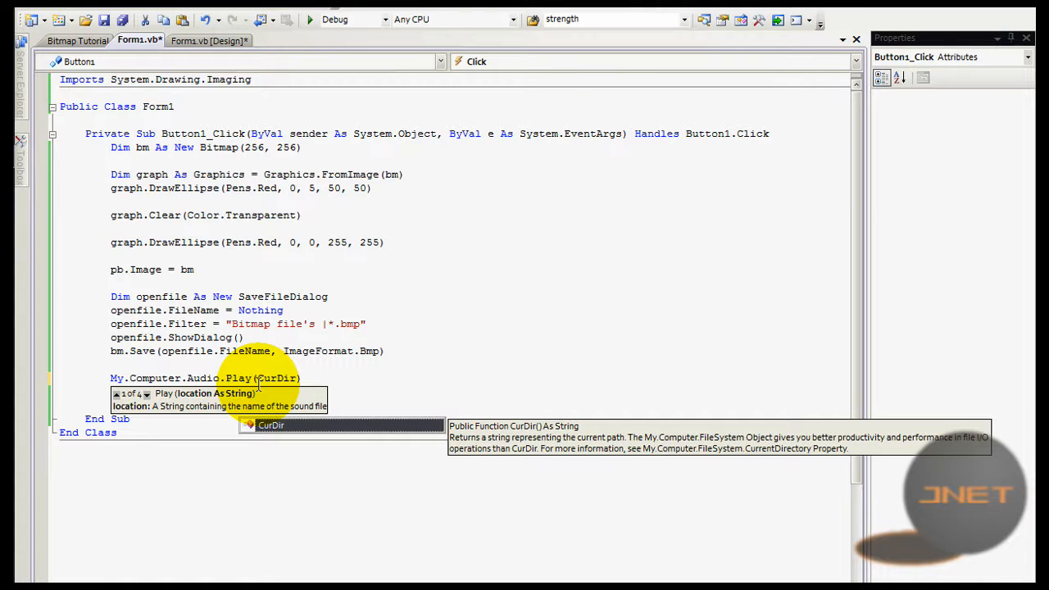
{"action": "mouse_move", "coordinate": [341, 392]}
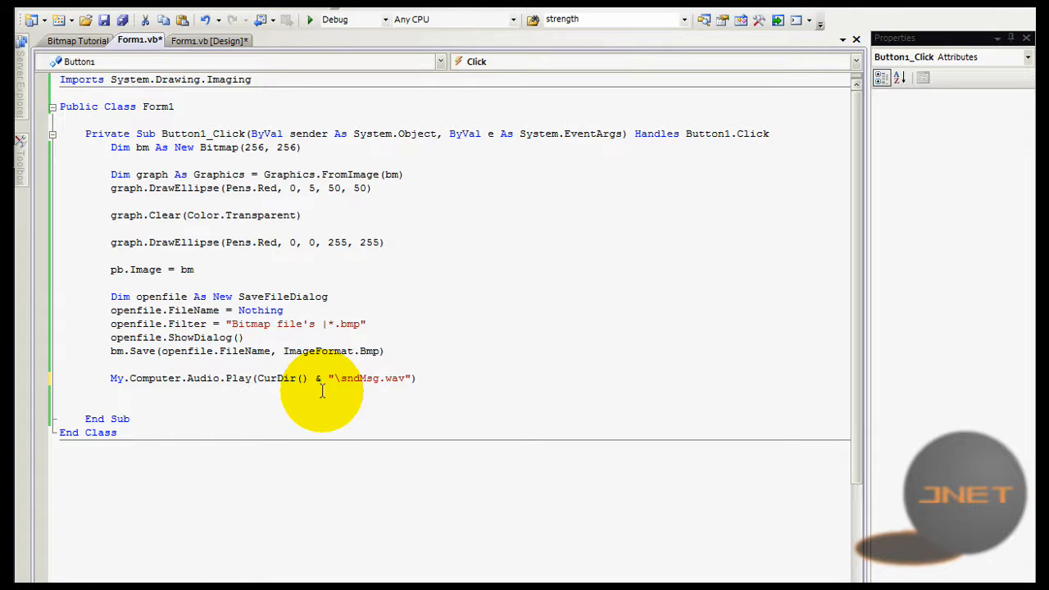
{"action": "type", "text": ","}
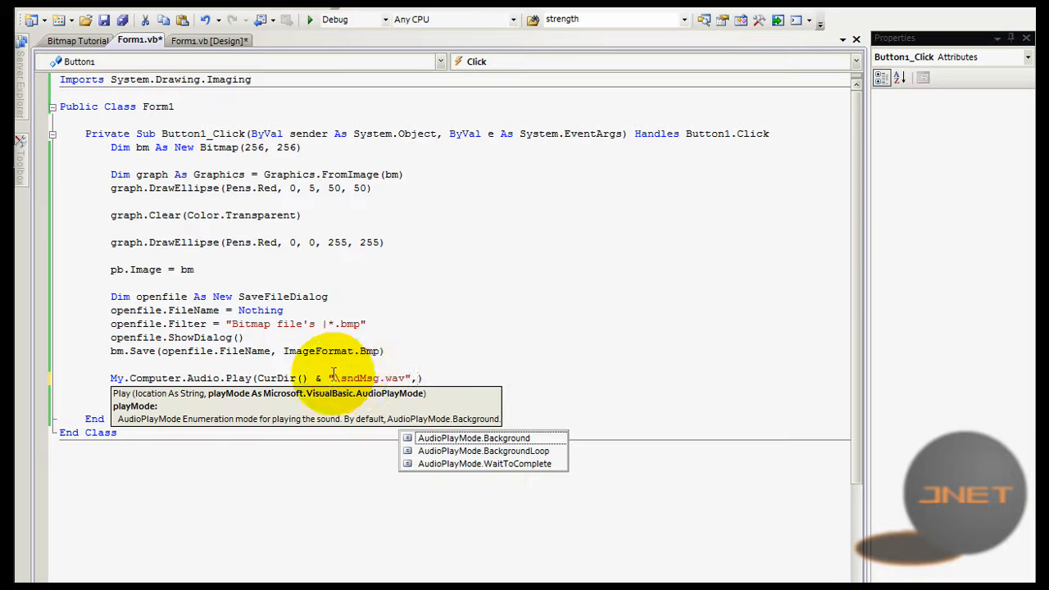
{"action": "mouse_move", "coordinate": [163, 399]}
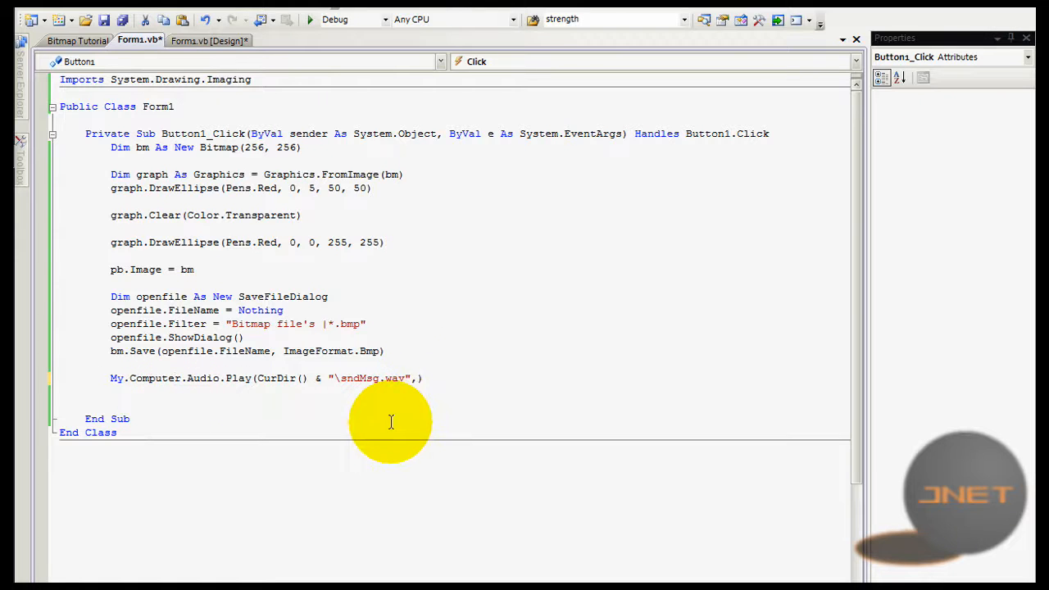
{"action": "mouse_move", "coordinate": [278, 377]}
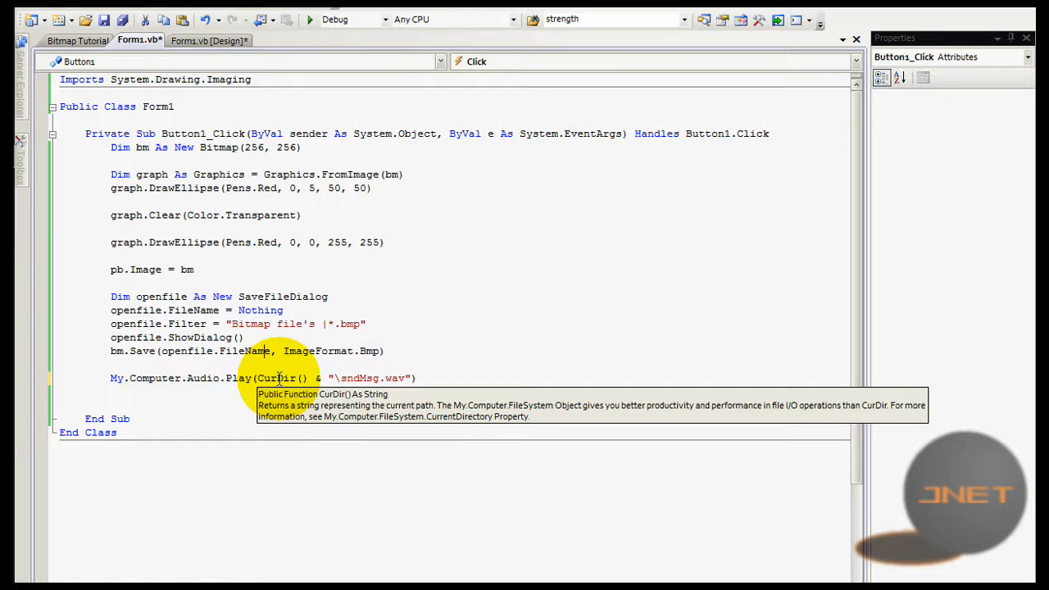